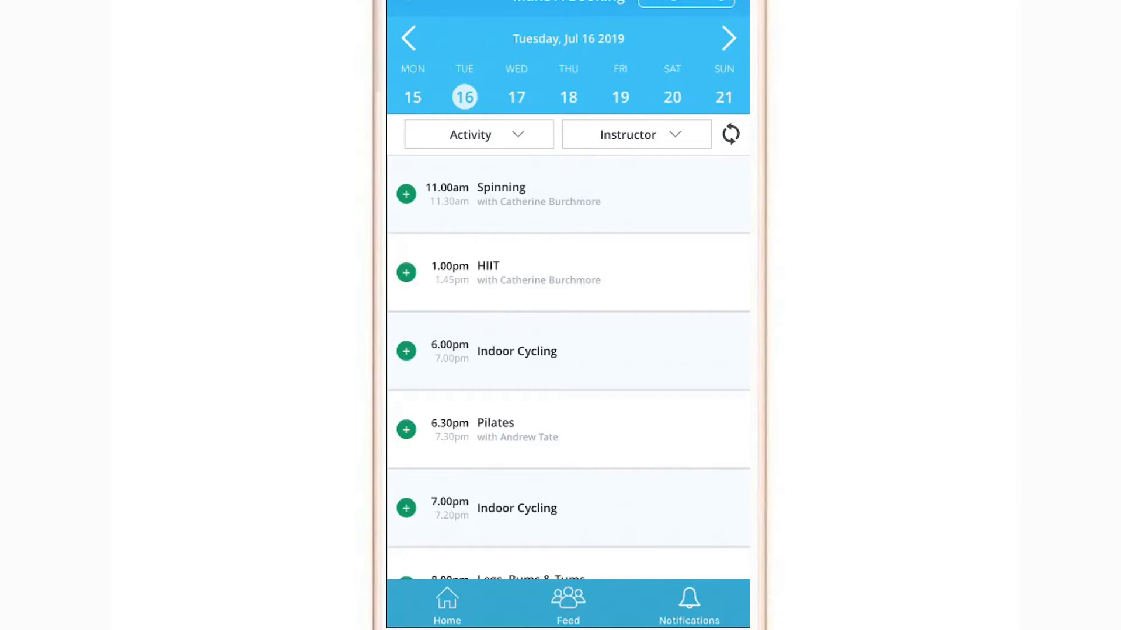
click(478, 134)
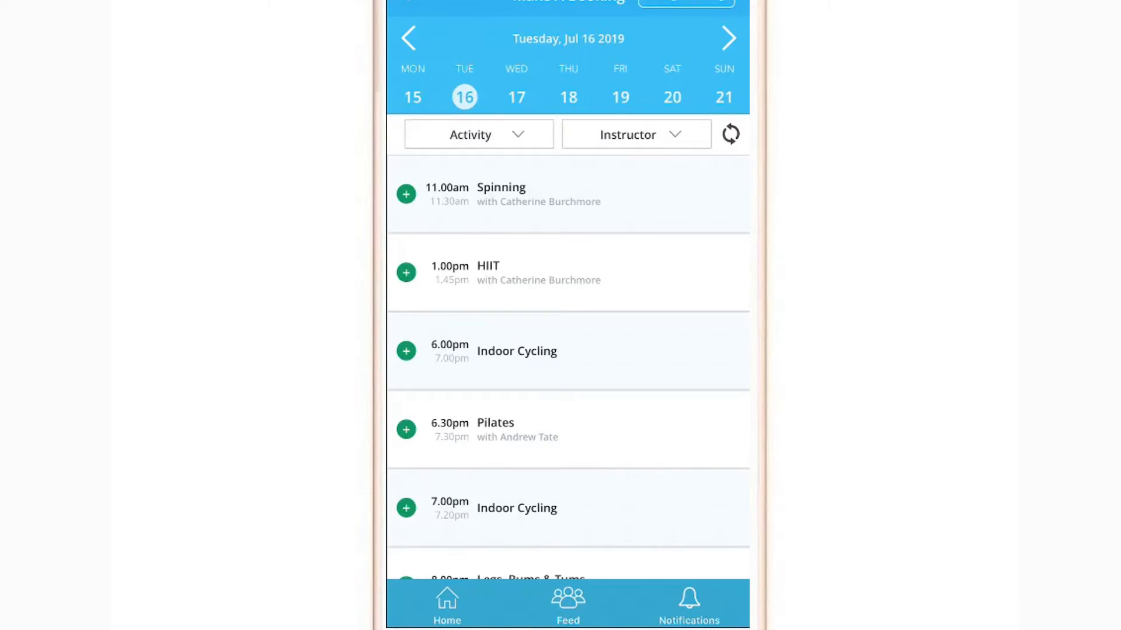
click(406, 272)
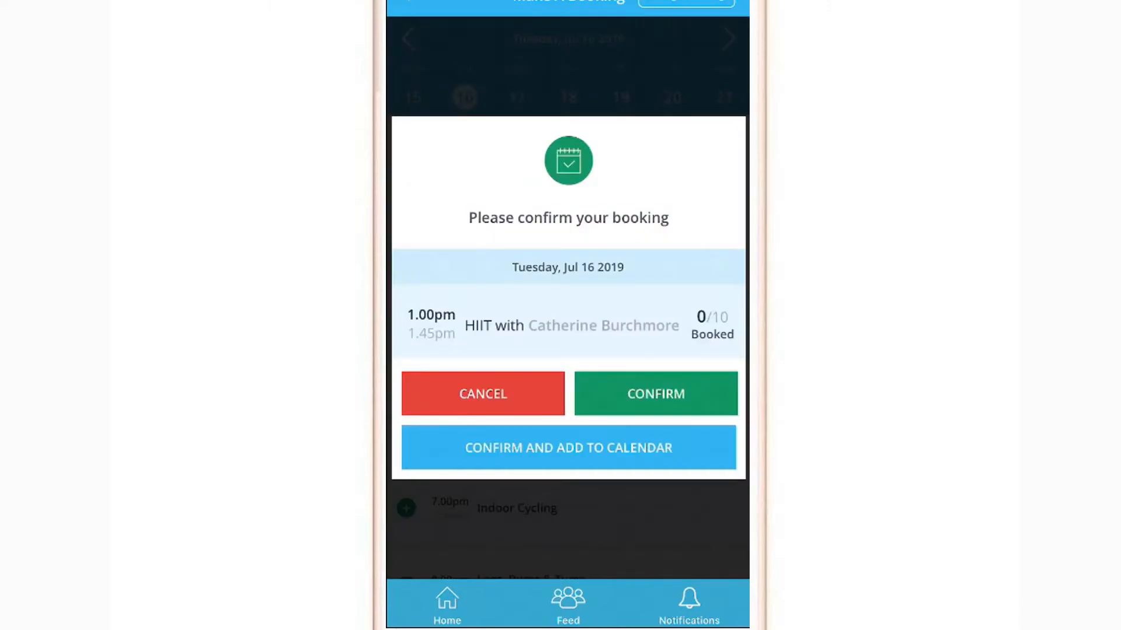
click(654, 394)
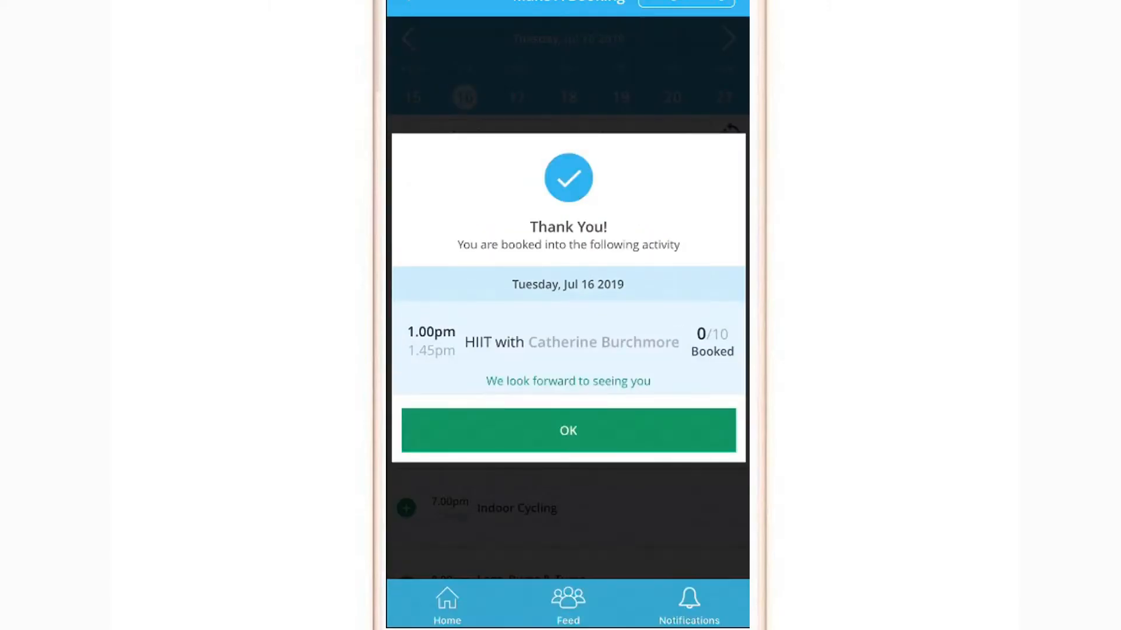
click(567, 430)
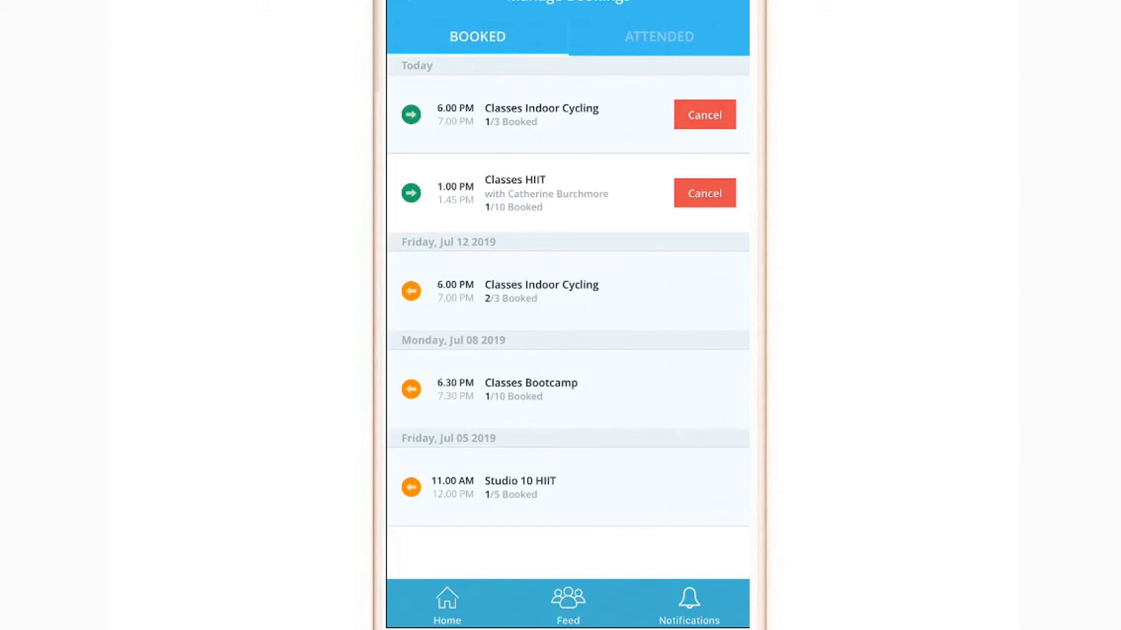
Step: Show the attended-class history listing three sessions from April to June 2019
click(658, 36)
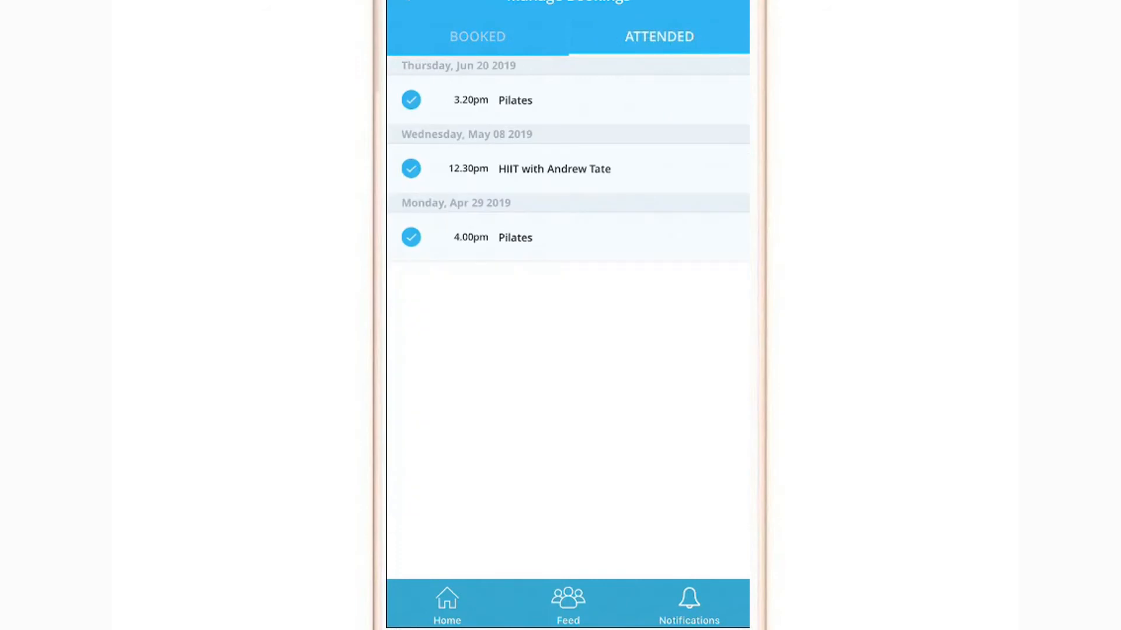